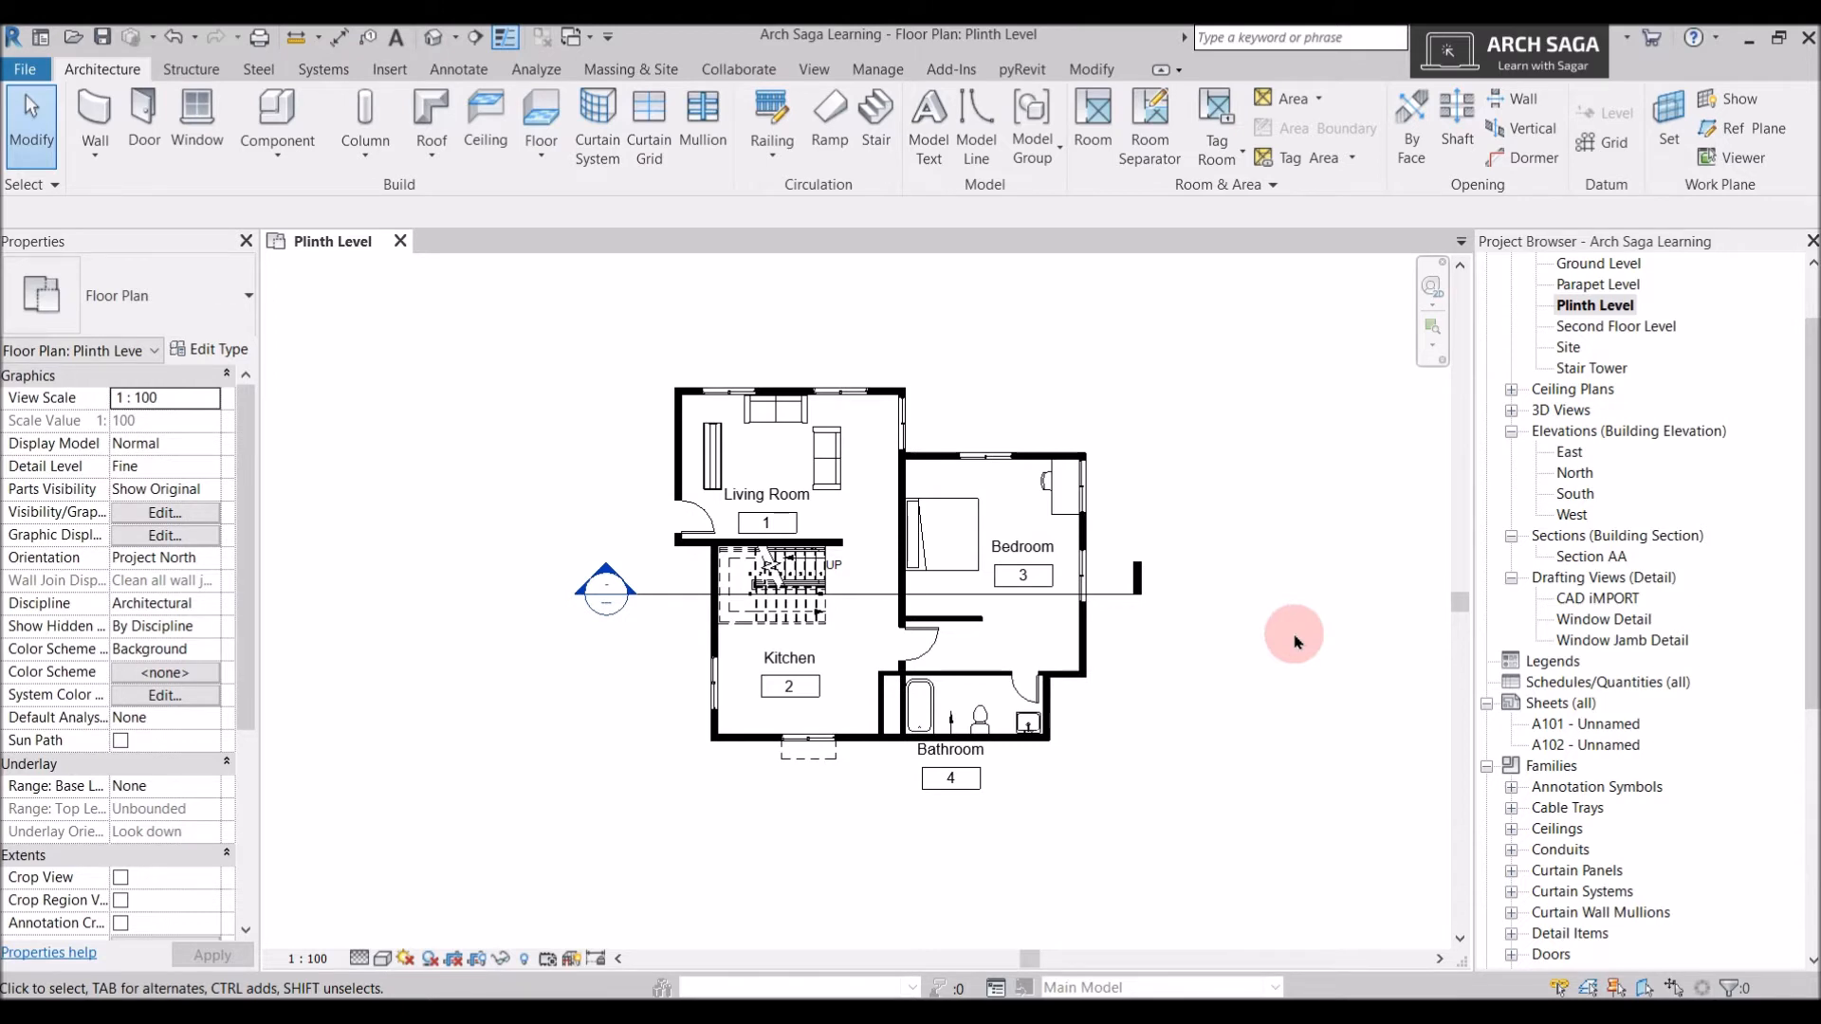
mouse_move(1261, 353)
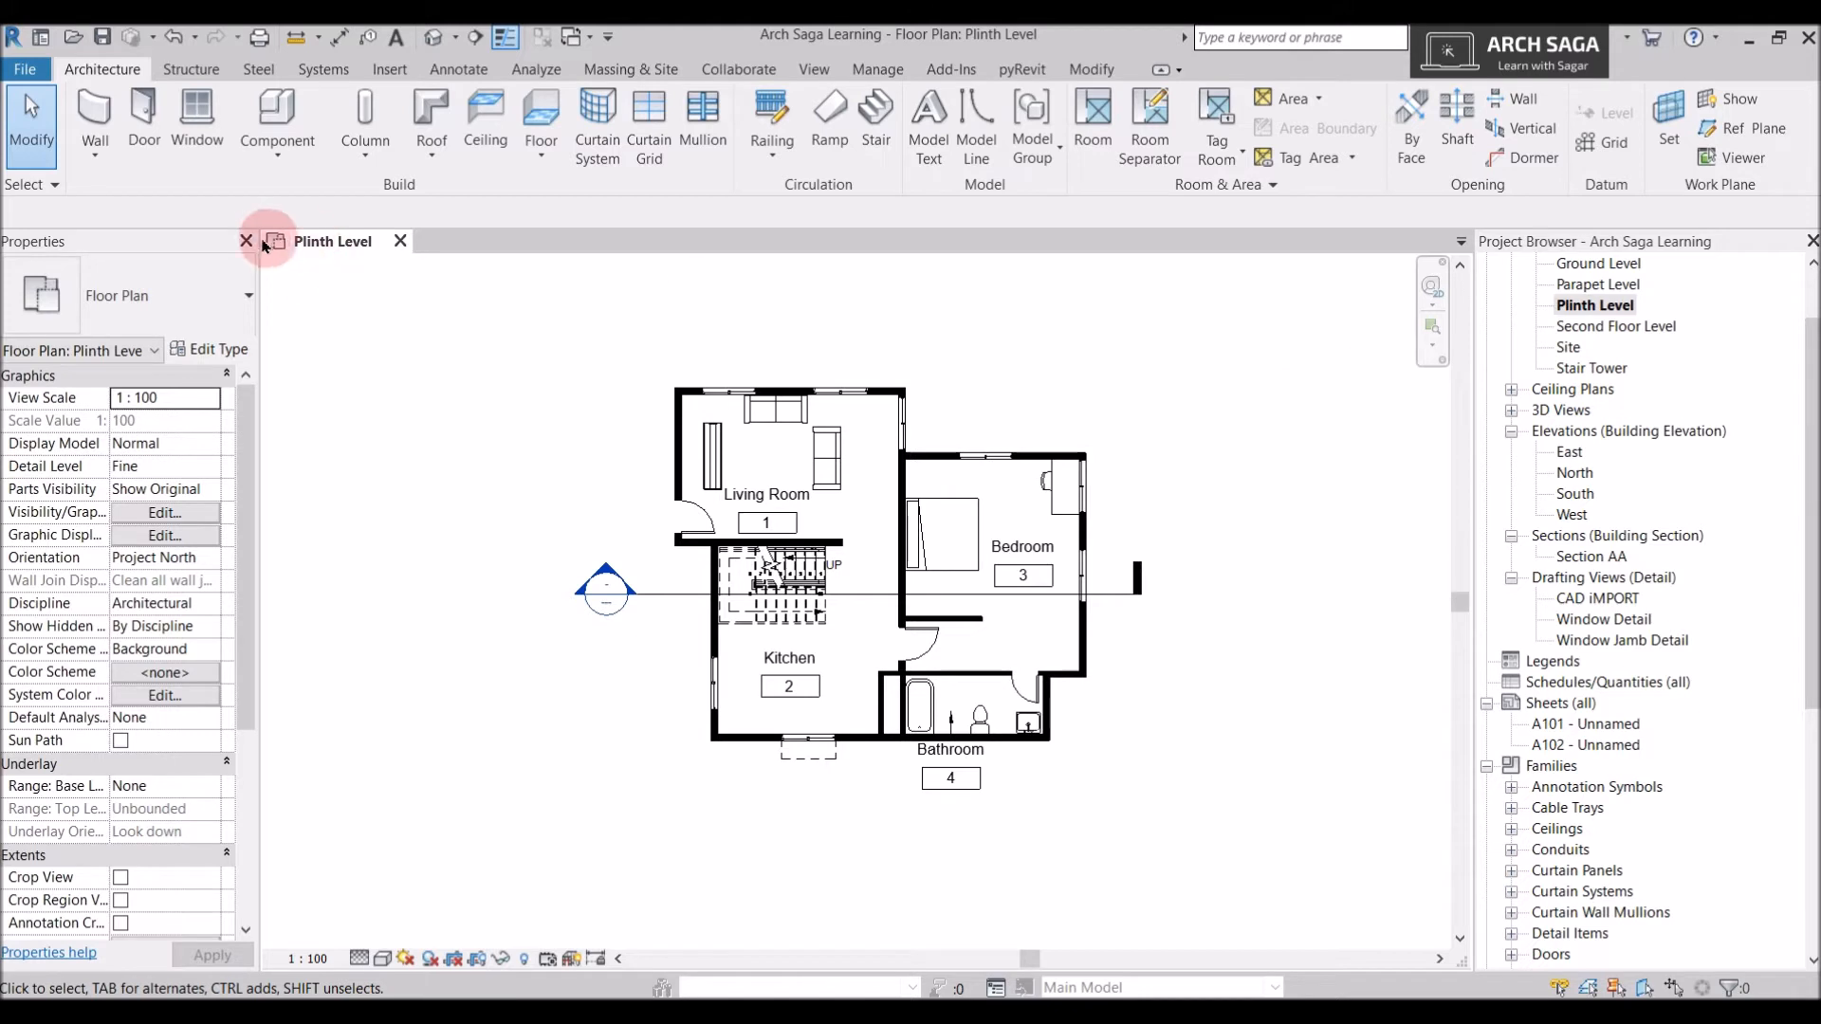
Close the Properties panel and then the Project Browser panel so the plan fills the window.
left_click(247, 241)
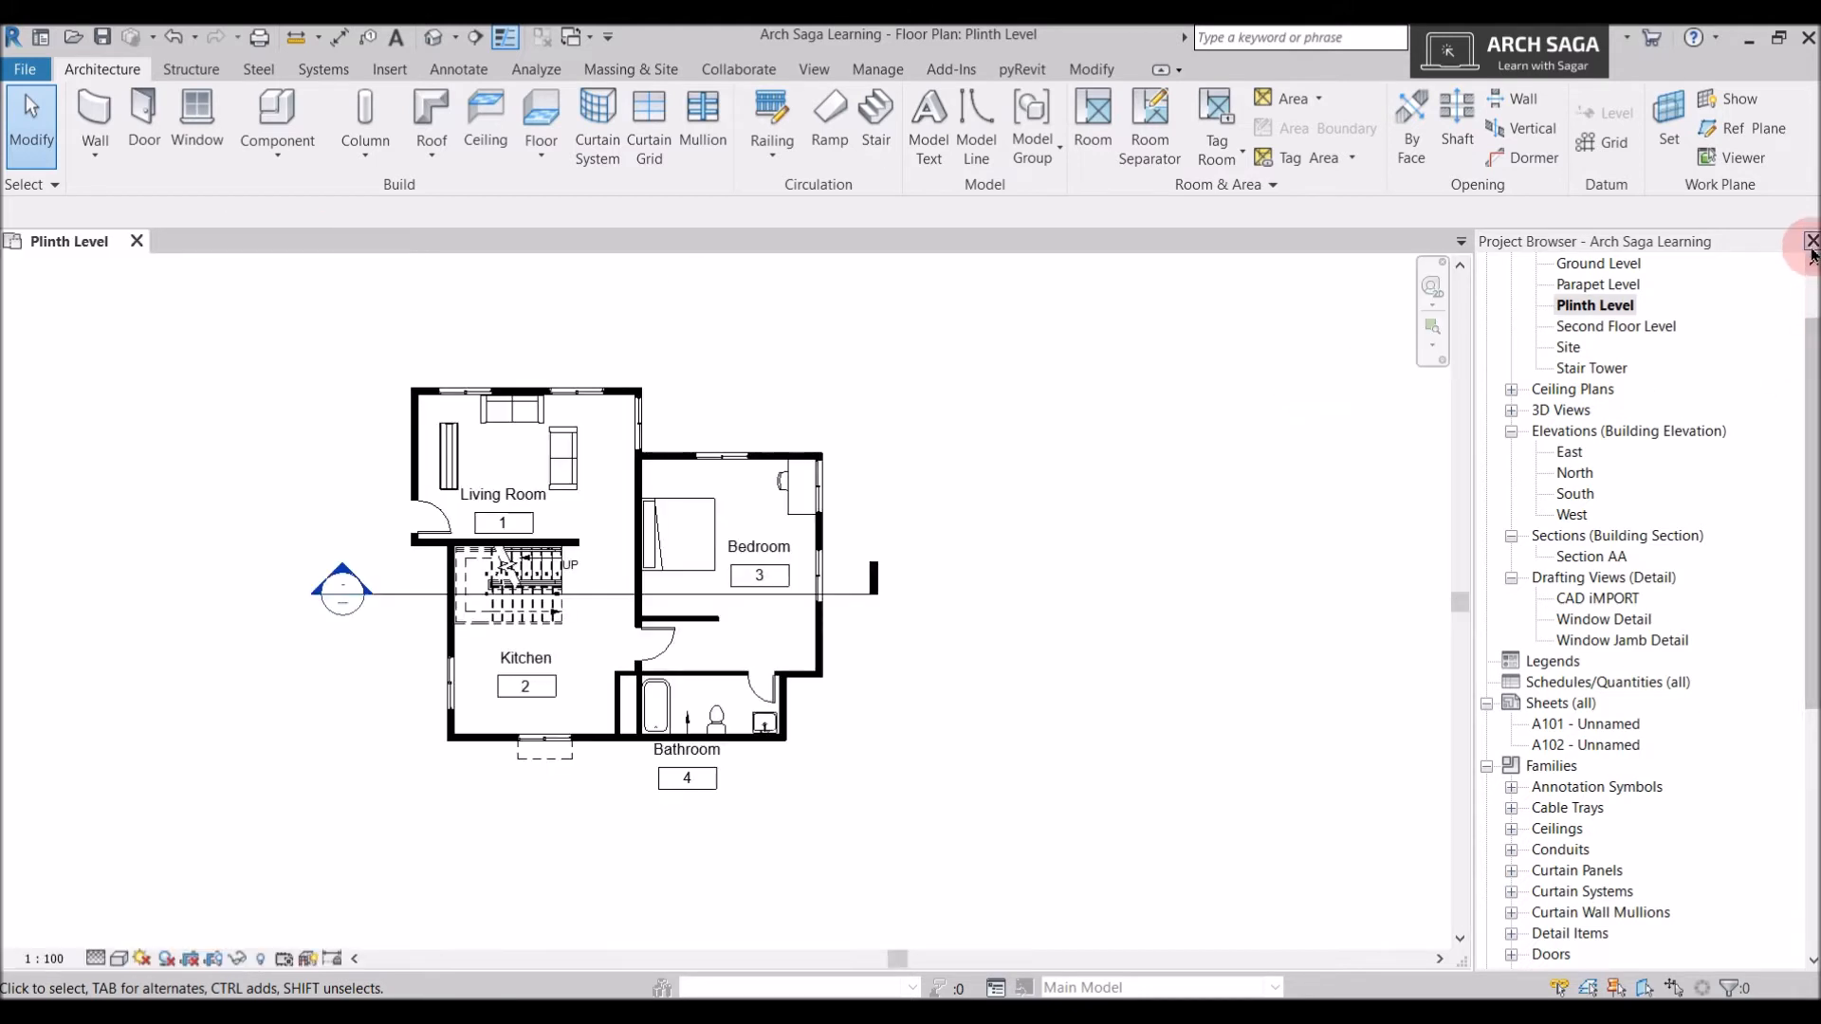
left_click(1809, 241)
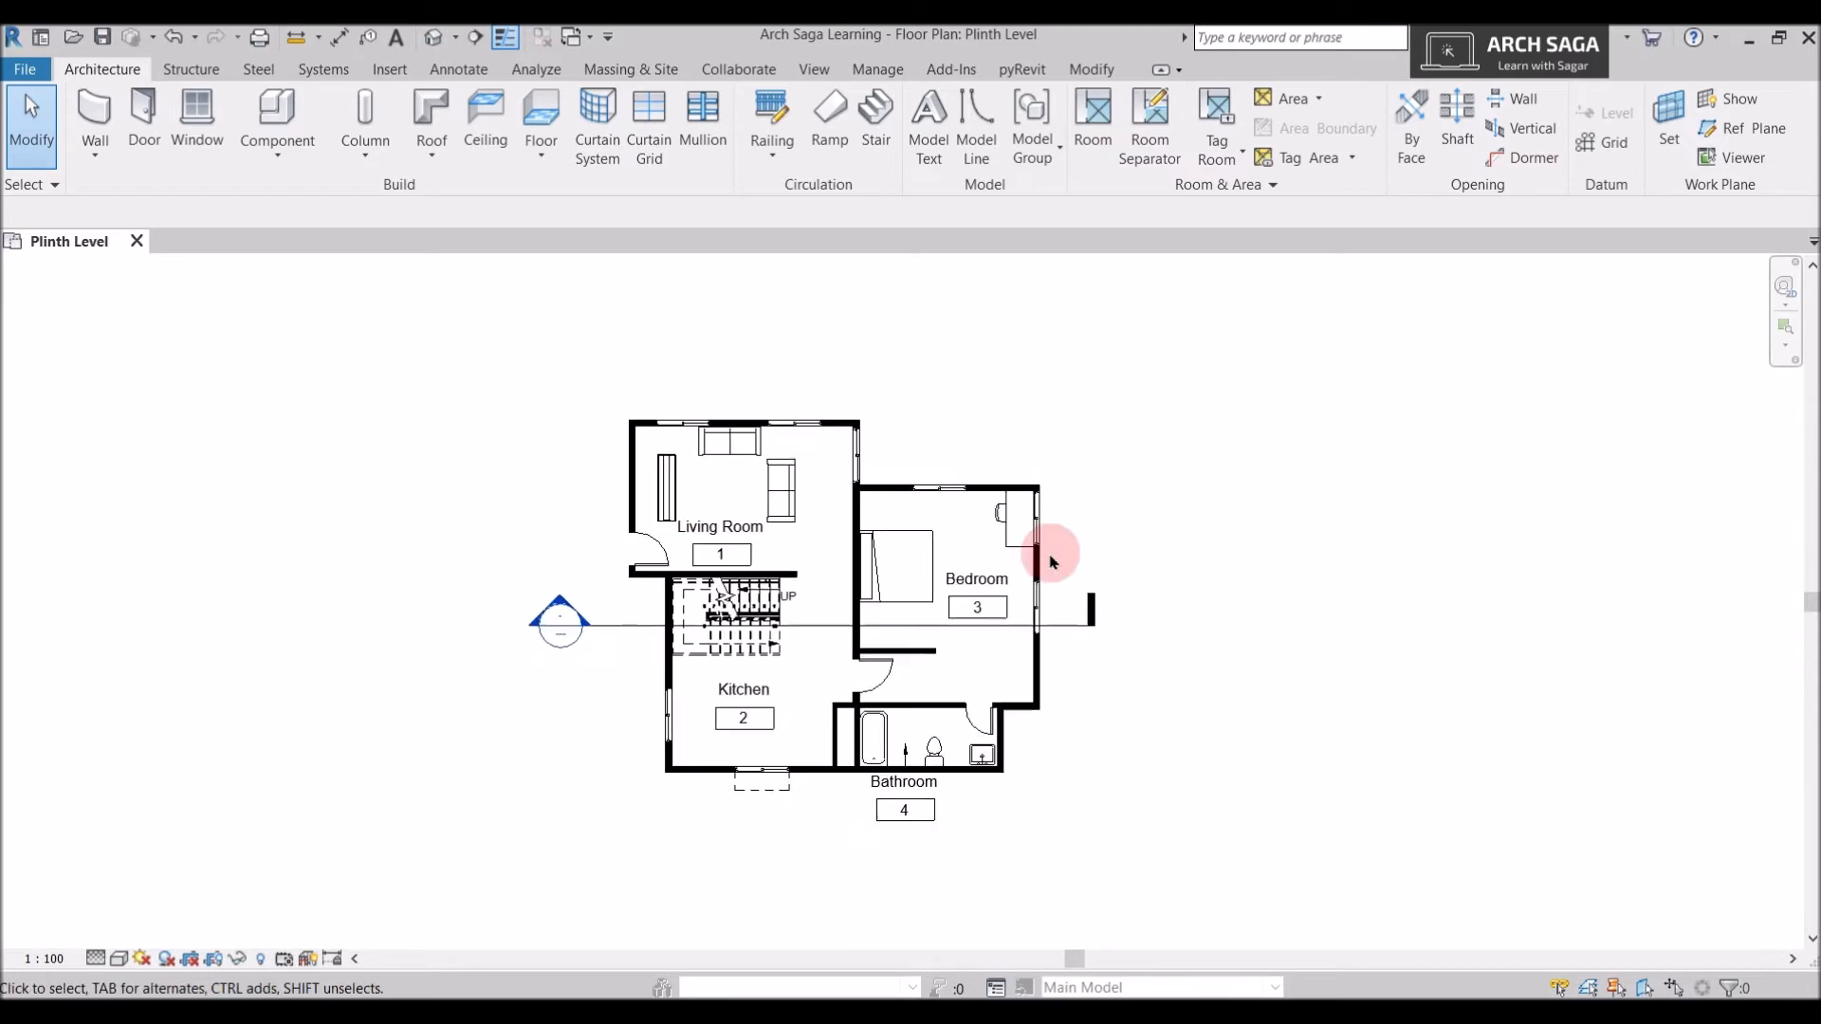
mouse_move(1306, 612)
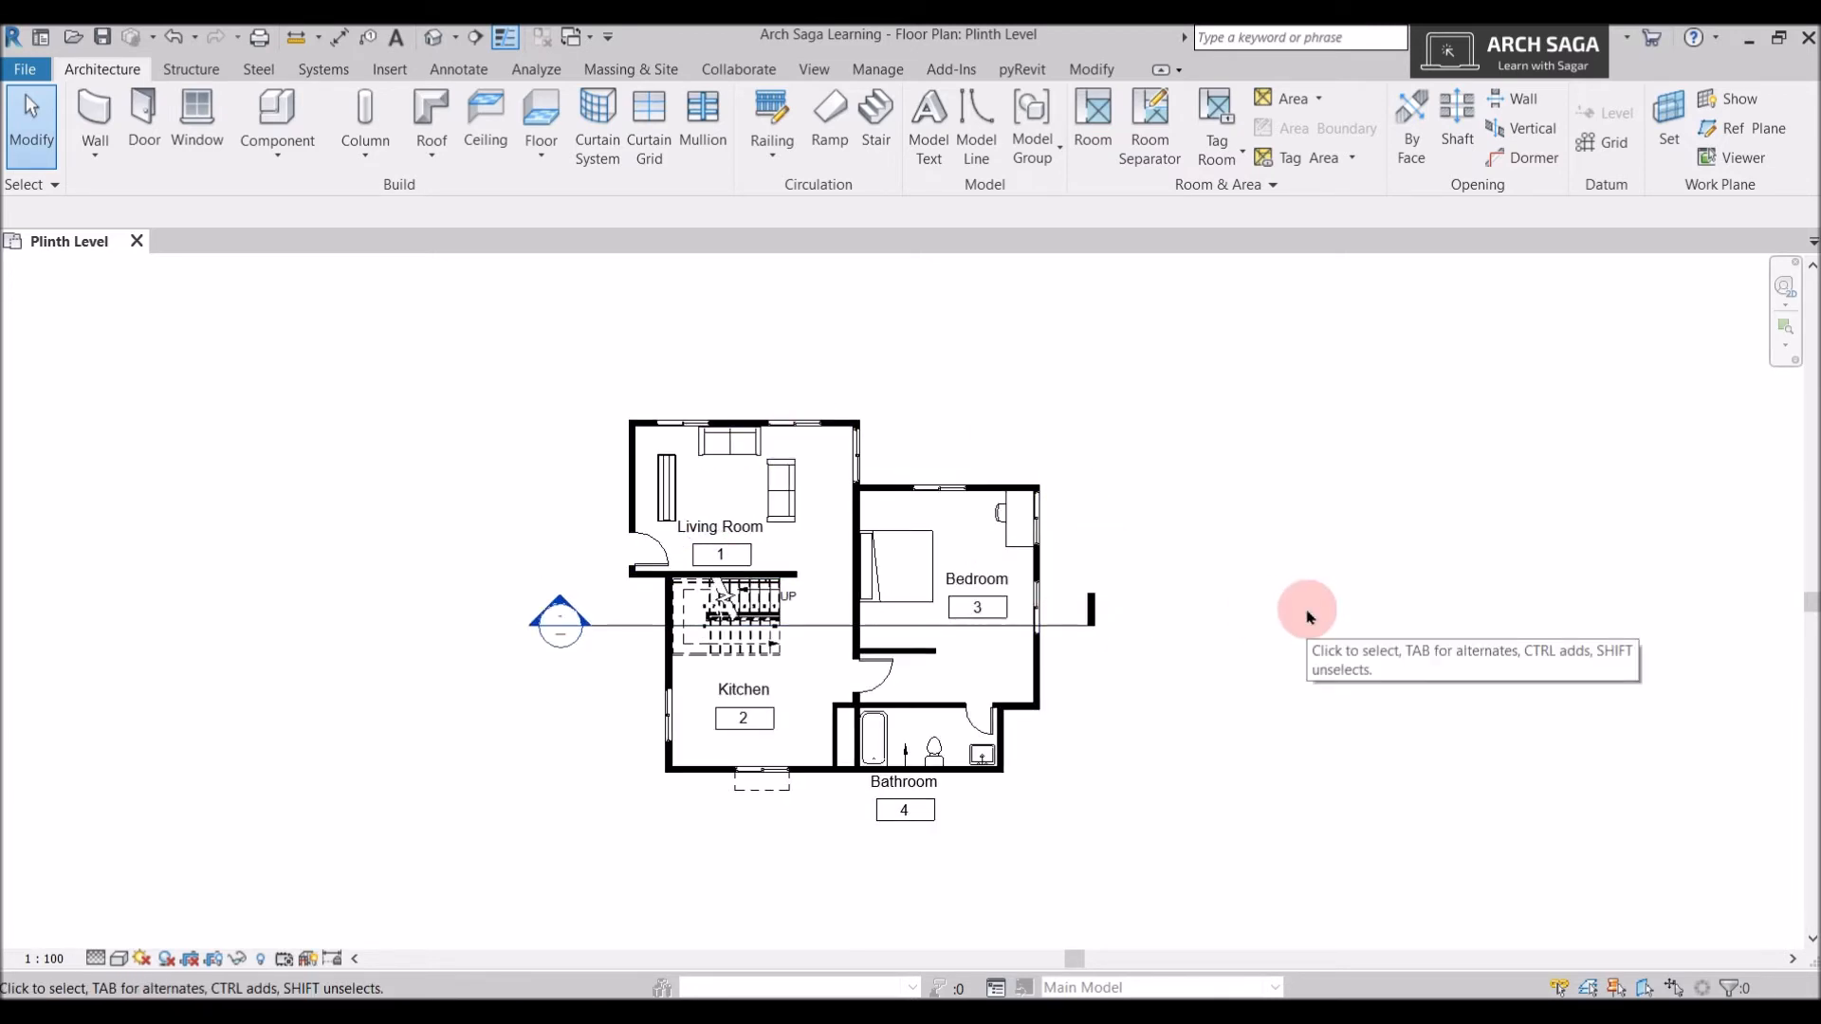
Show the View ribbon's User Interface list of interface components.
left_click(814, 70)
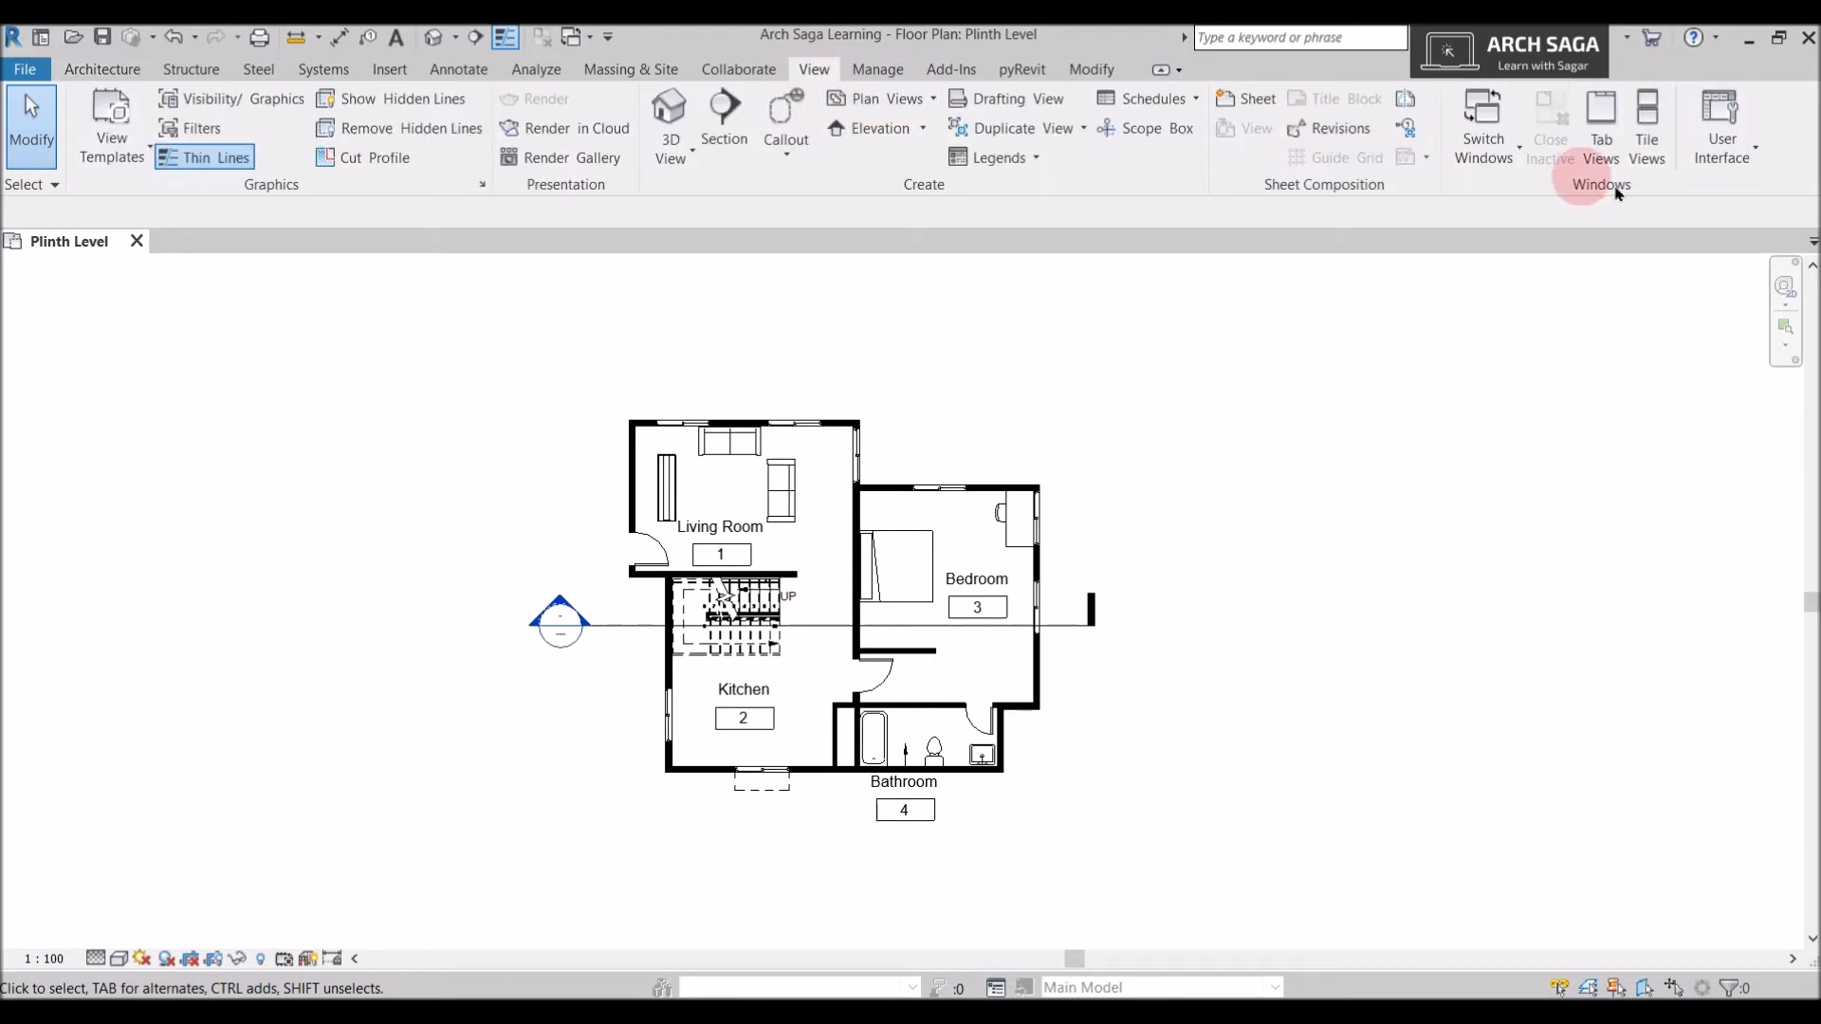
mouse_move(1722, 125)
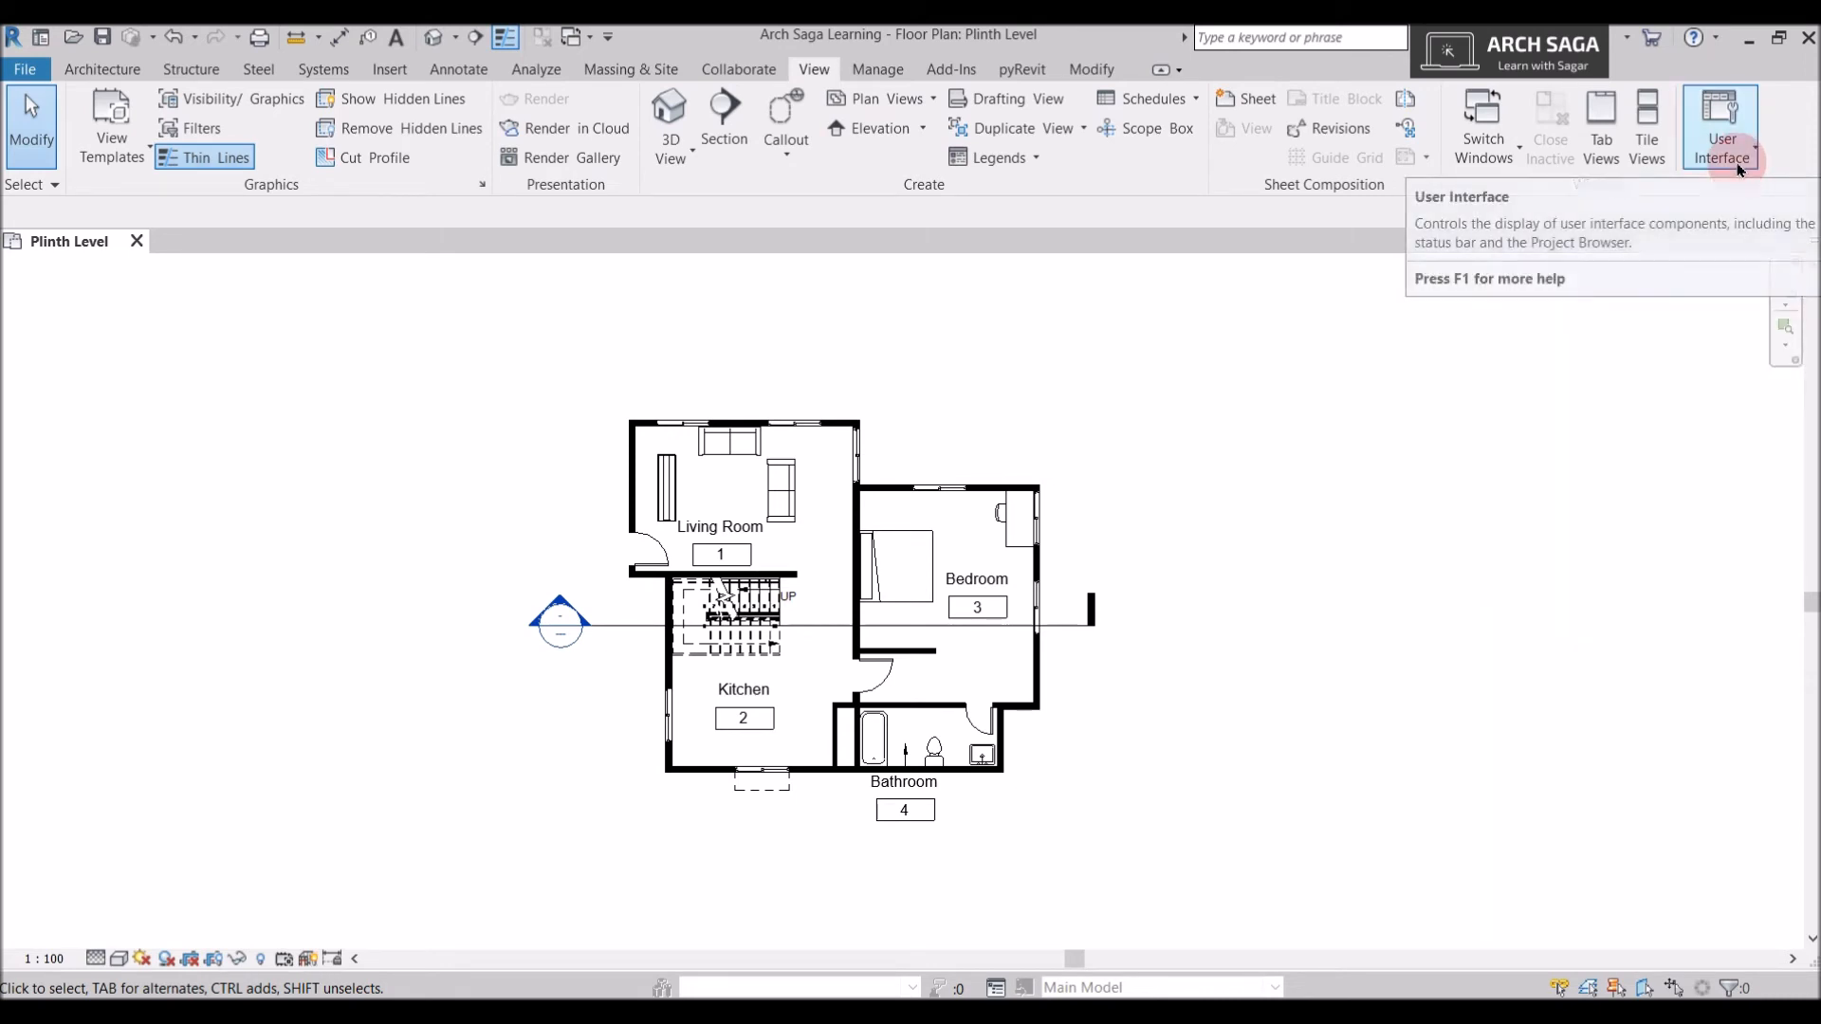
left_click(1720, 125)
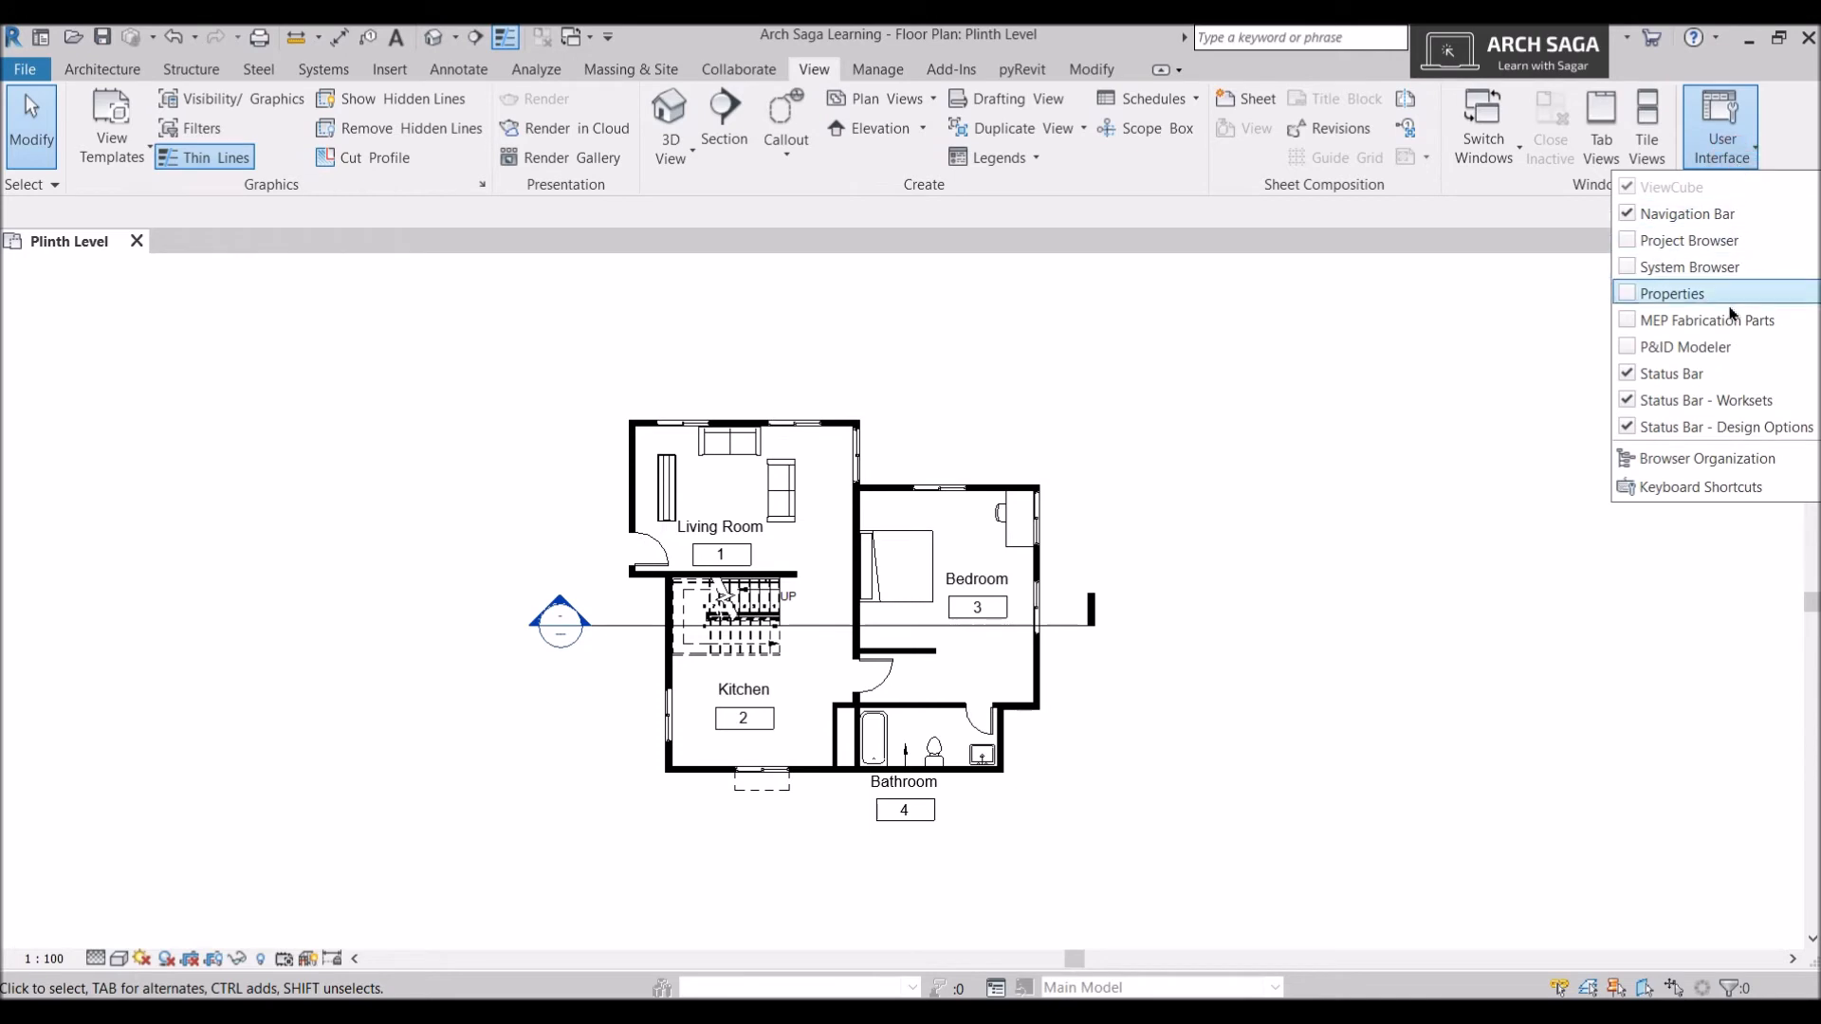
mouse_move(1712, 265)
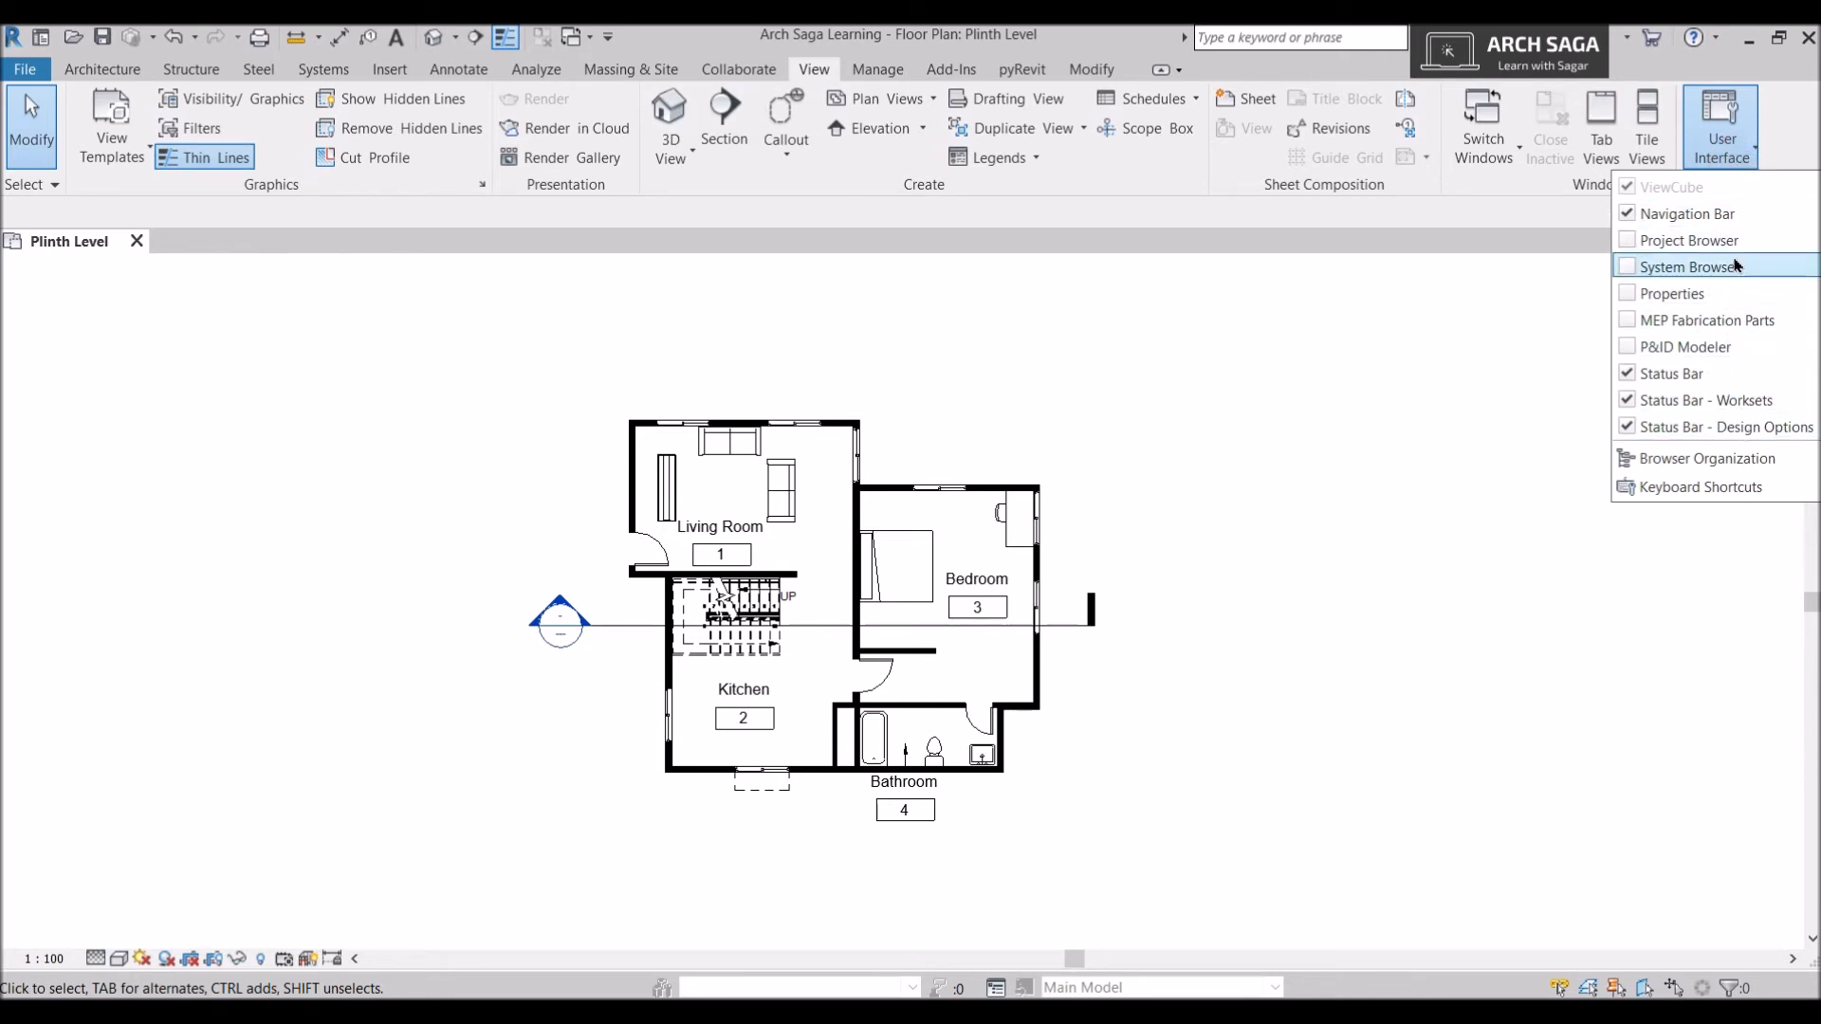
mouse_move(1707, 318)
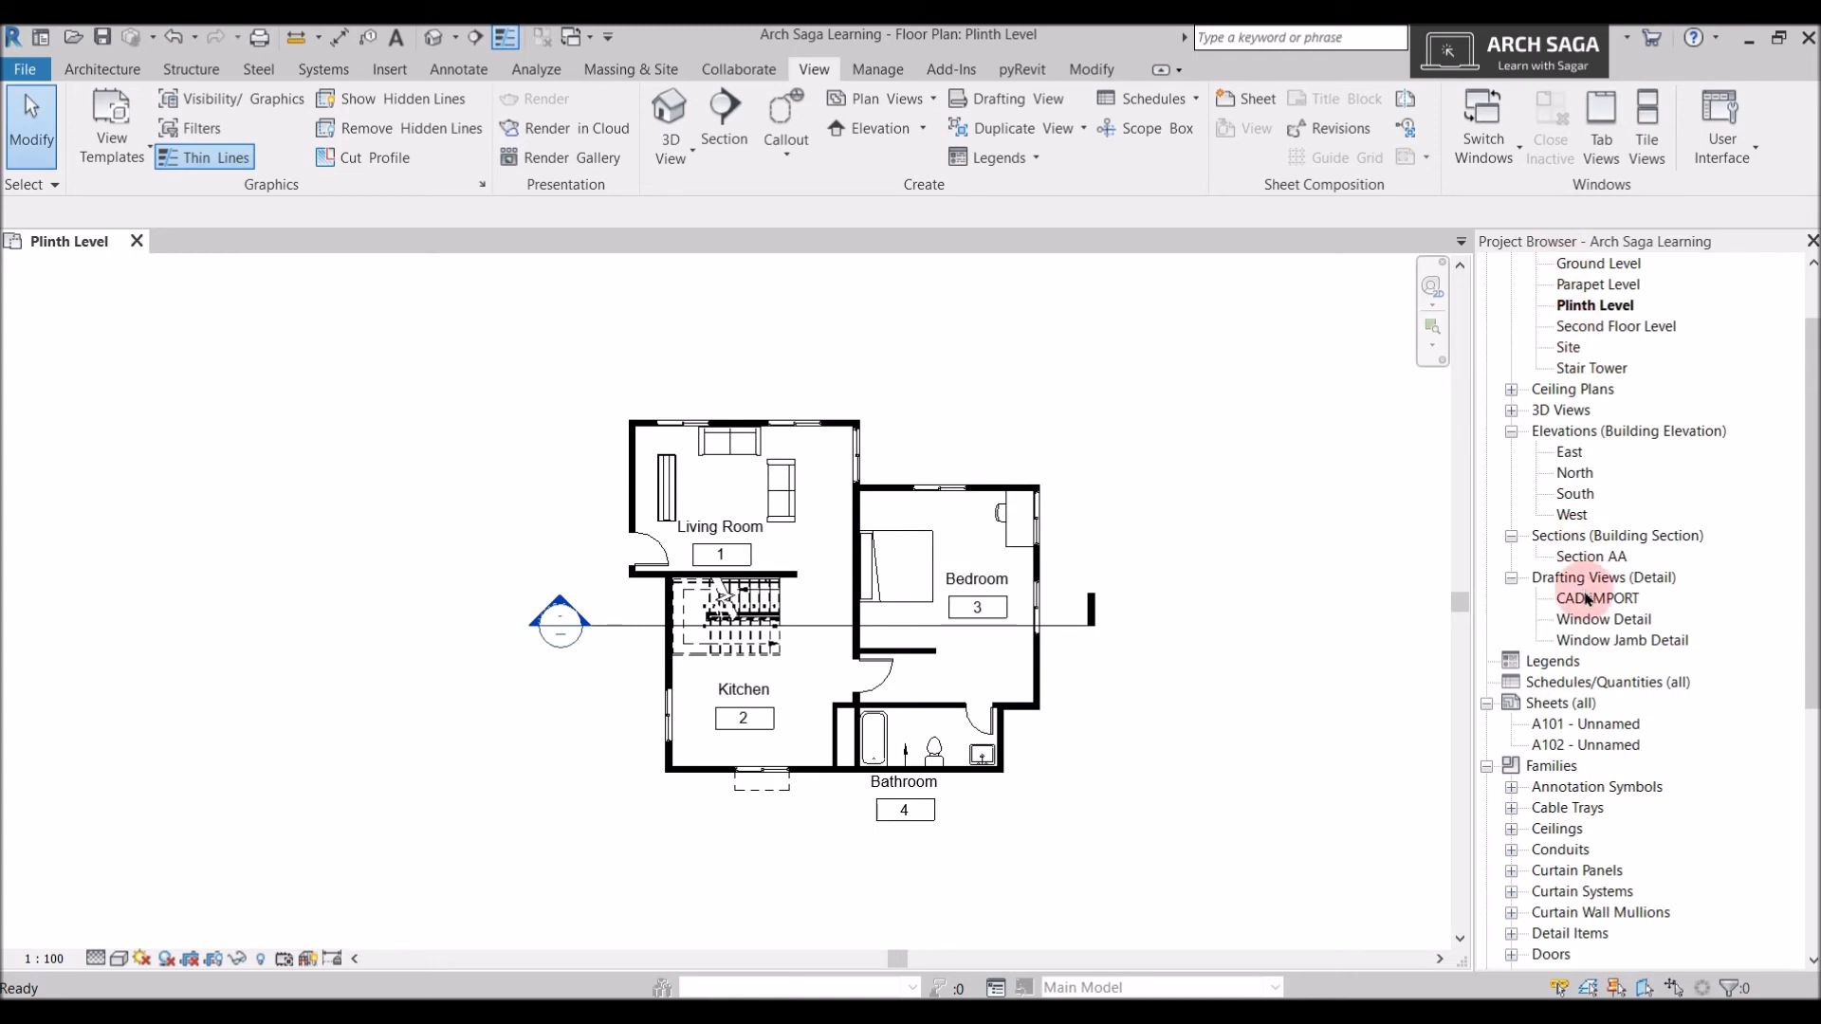
Re-check Properties in the User Interface list to restore the Properties panel.
left_click(1722, 125)
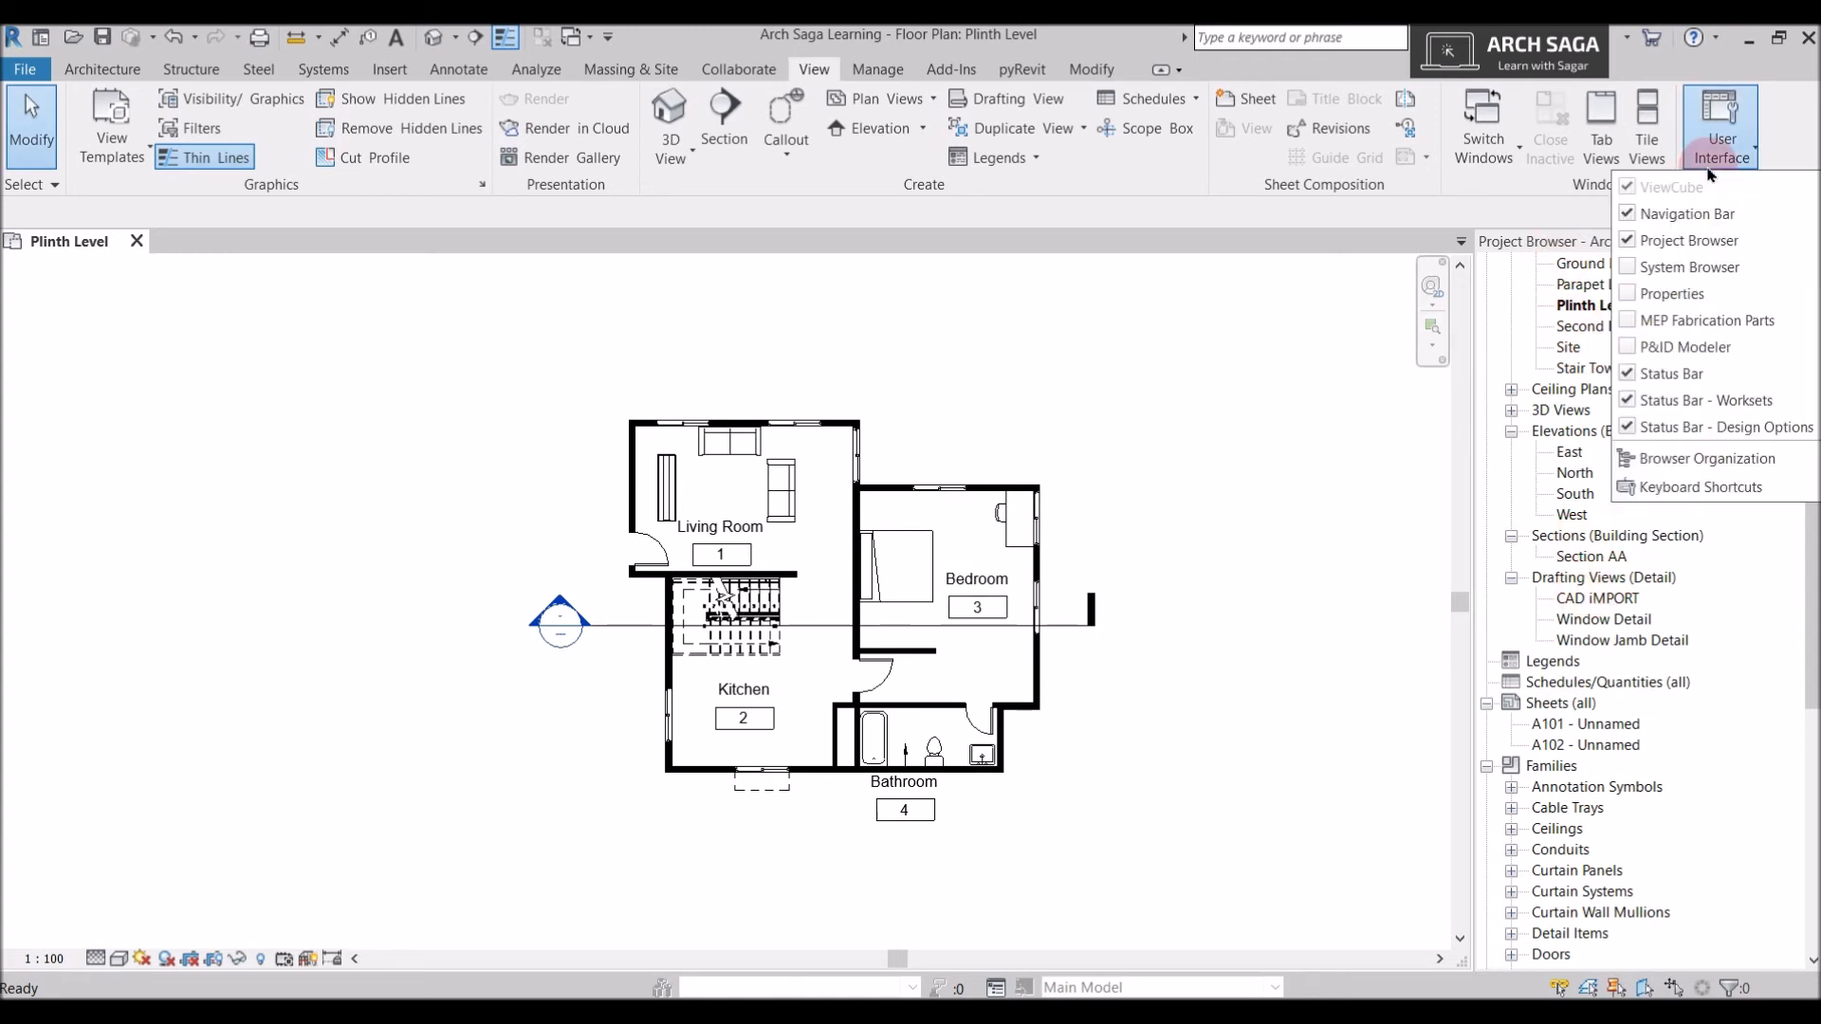
mouse_move(1673, 293)
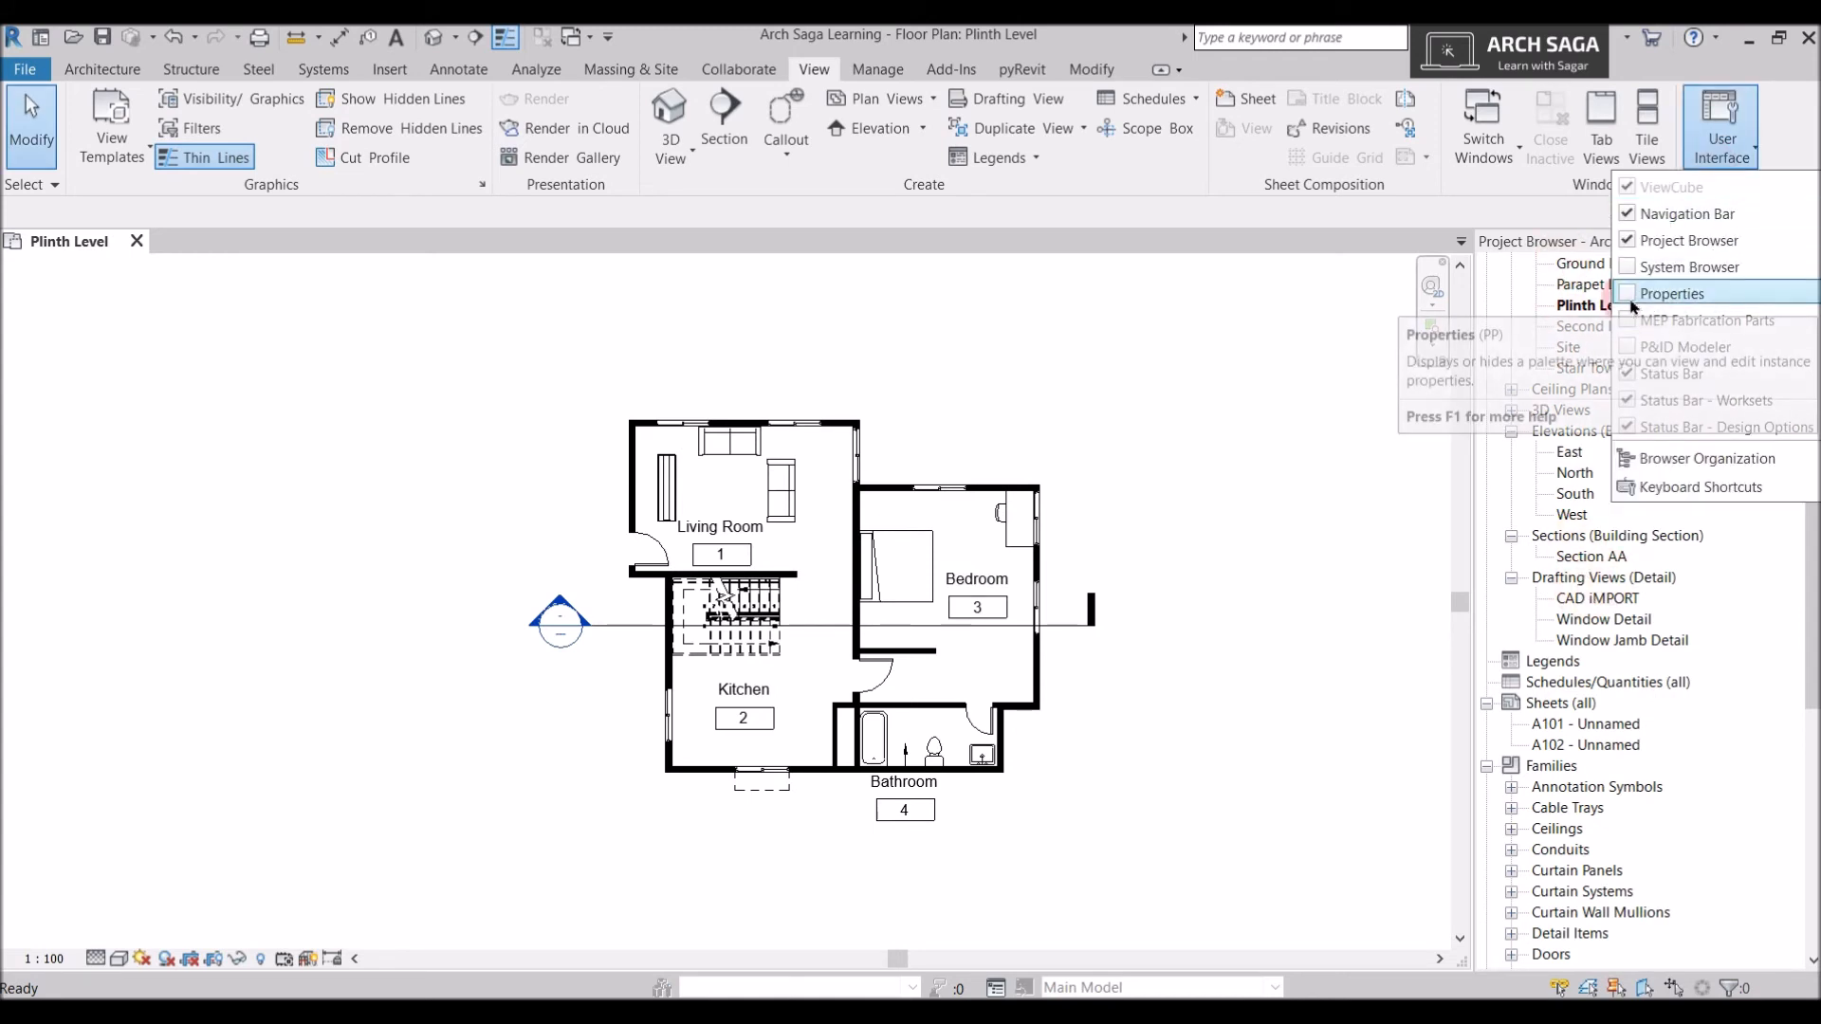
left_click(1671, 292)
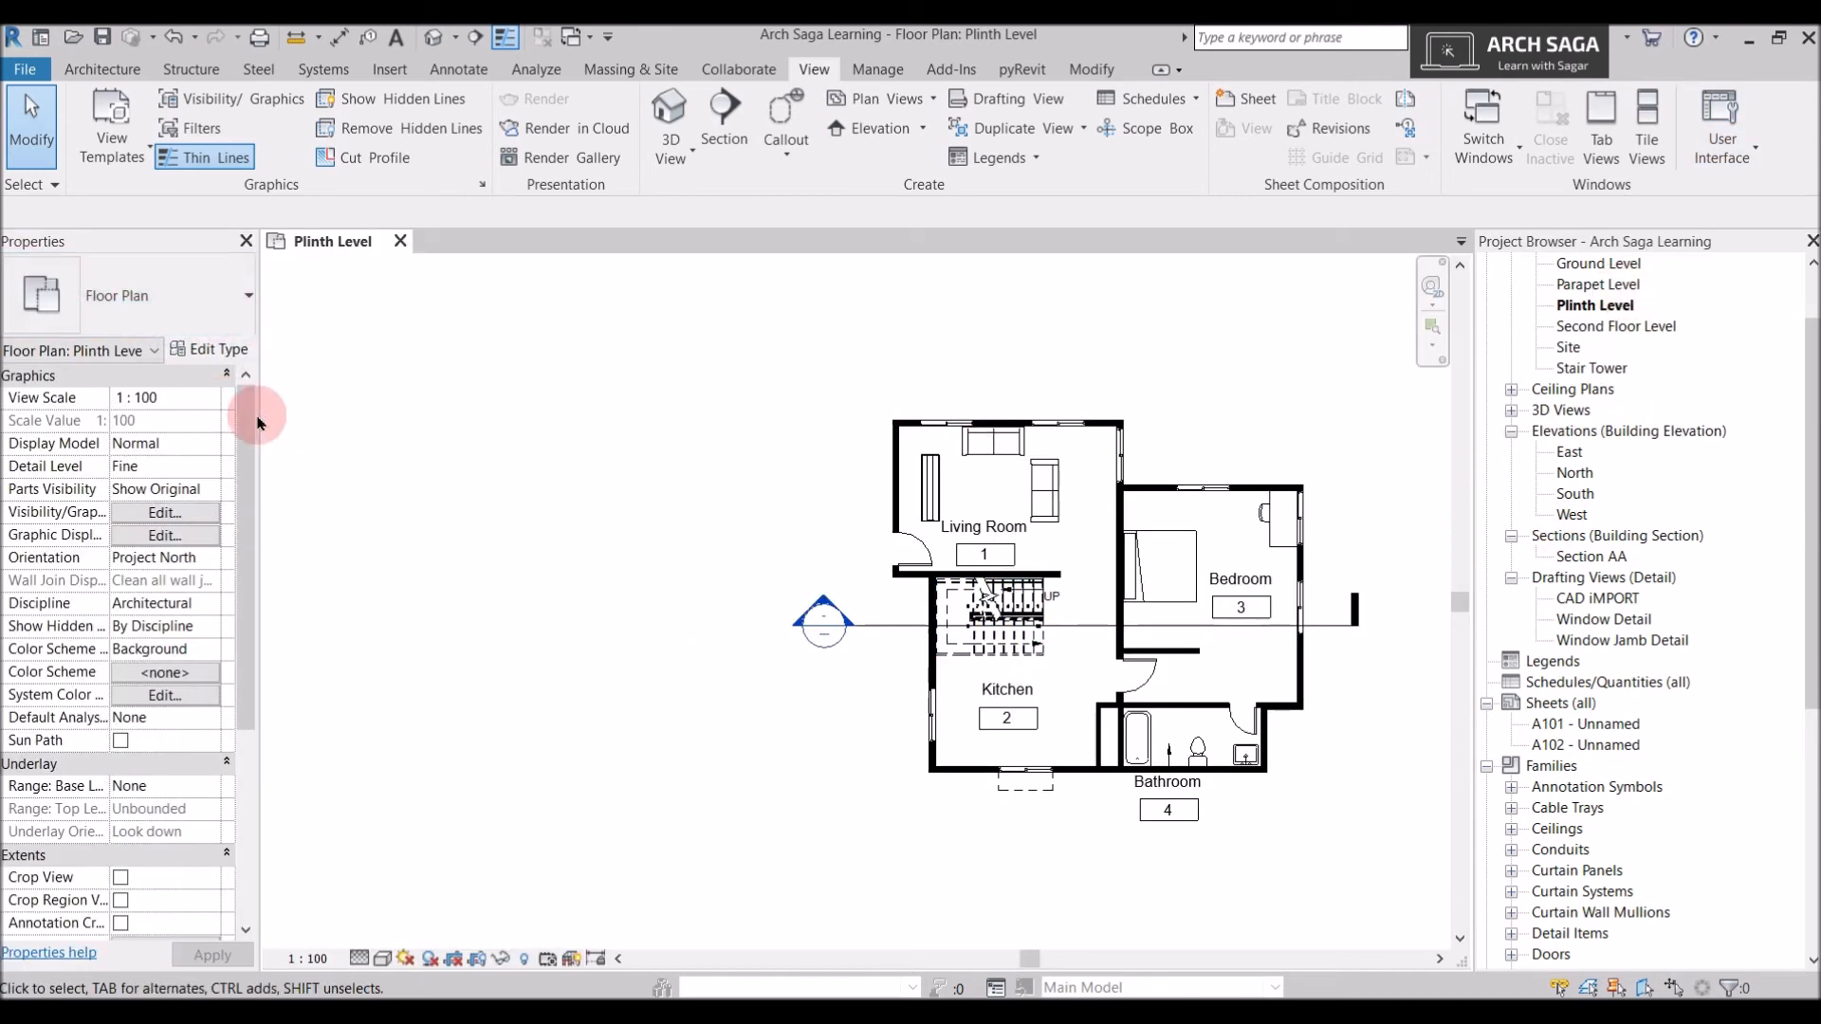
mouse_move(1023, 299)
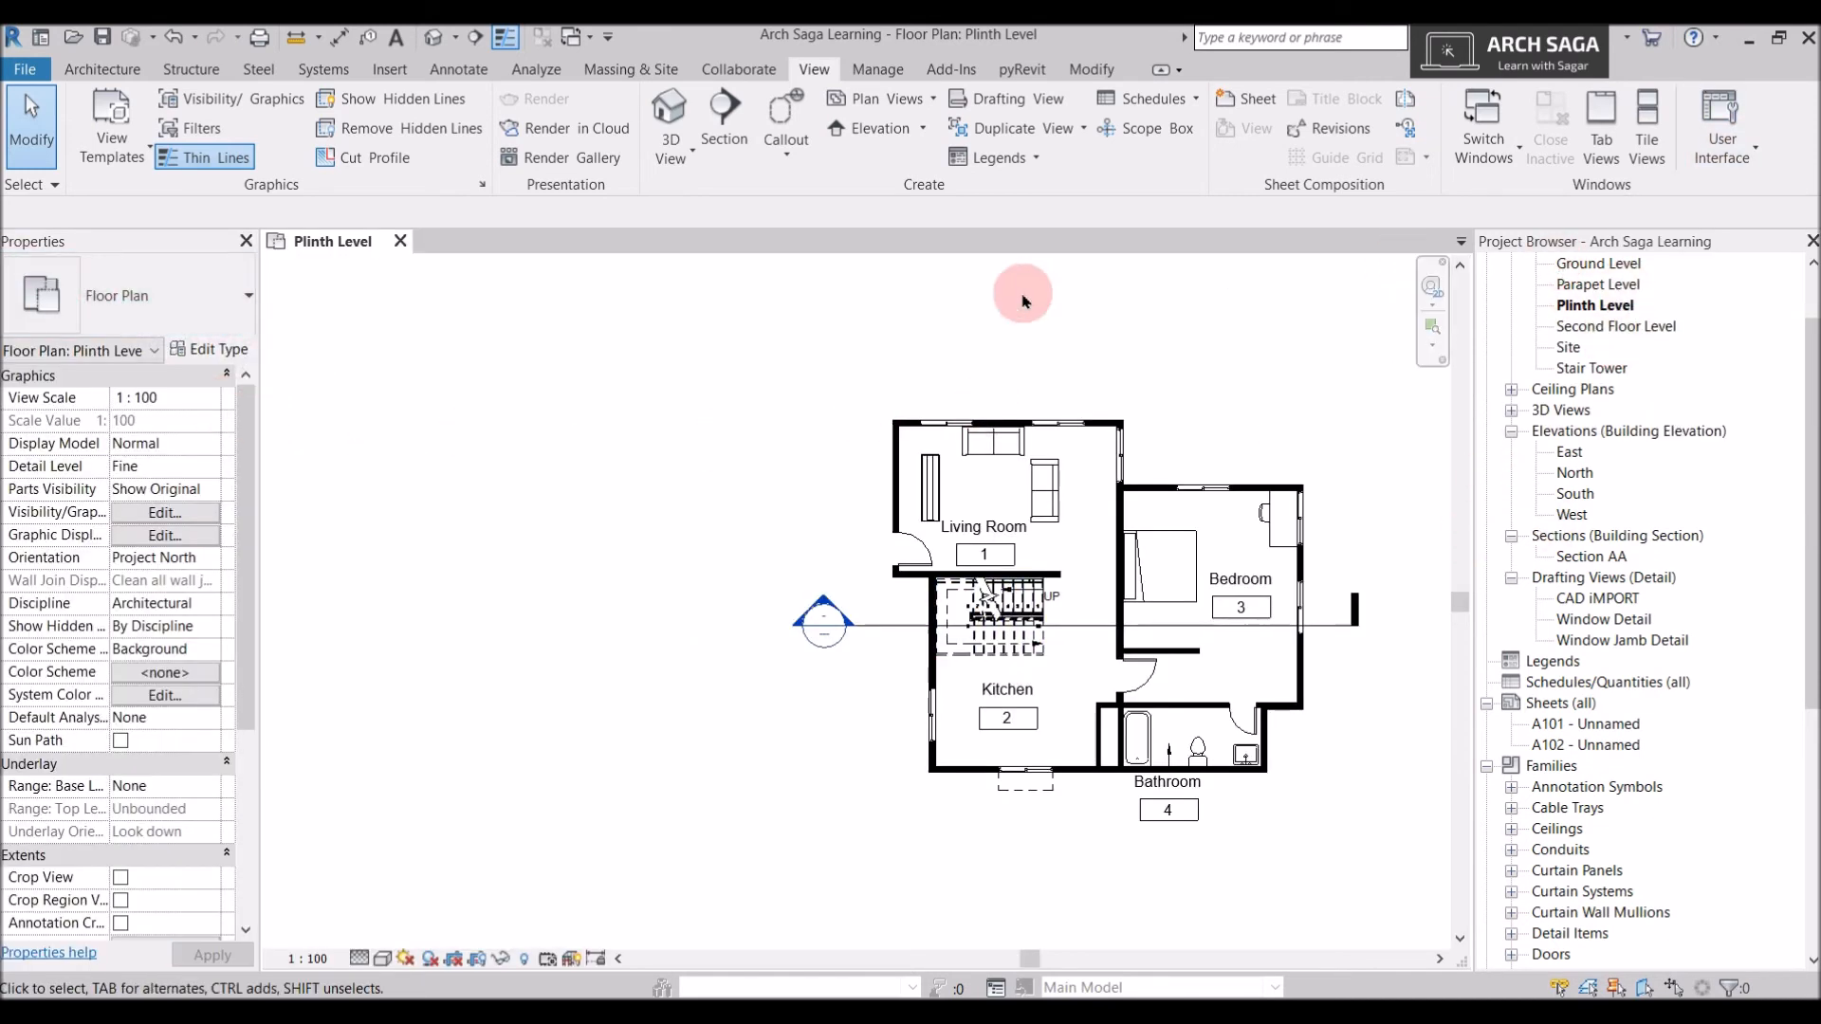